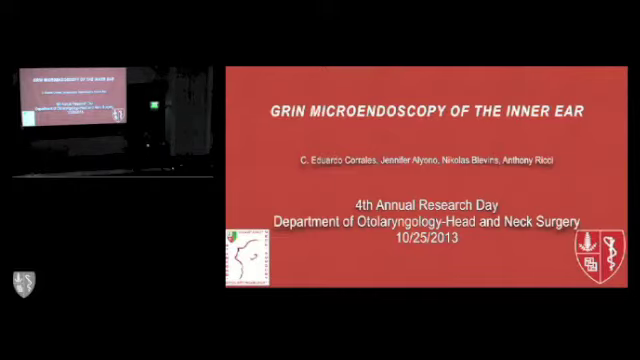
{"action": "key", "text": "Right"}
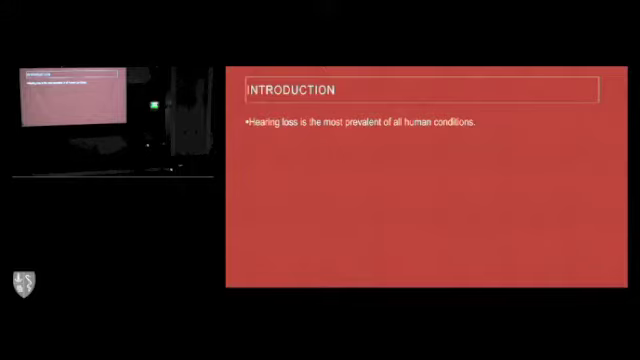
{"action": "type", "text": "~640 million people world wide."}
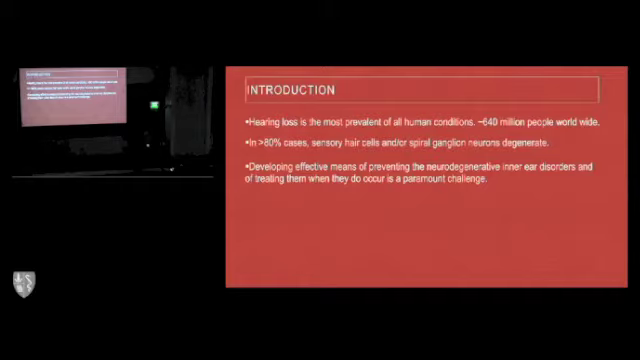
{"action": "key", "text": "right"}
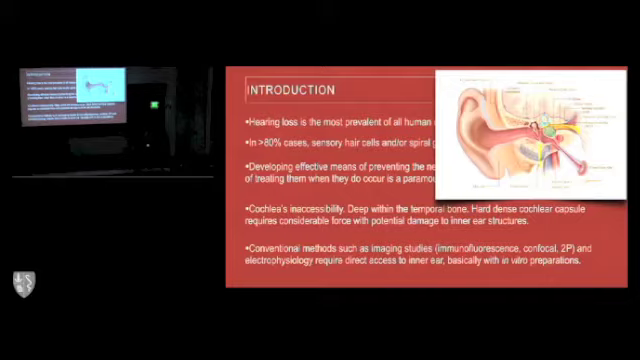
{"action": "key", "text": "right"}
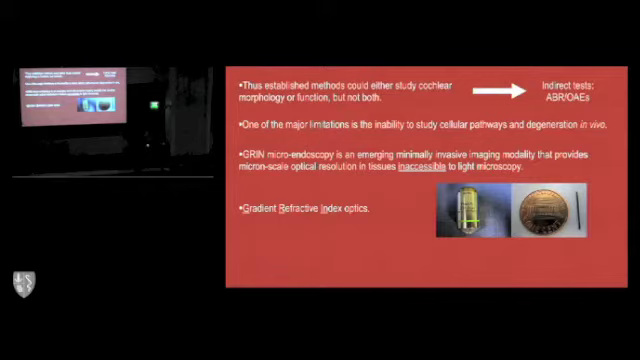